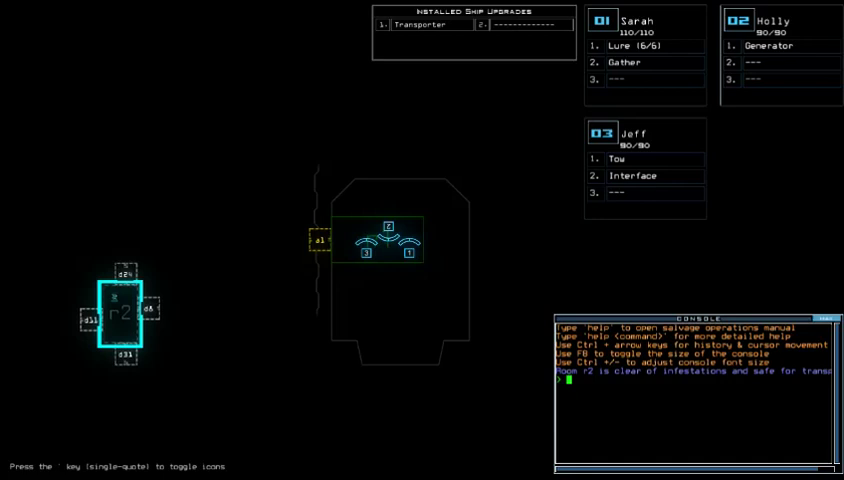
Step: Run the 'status' command to view the derelict ship's status report
{"action": "type", "text": "status"}
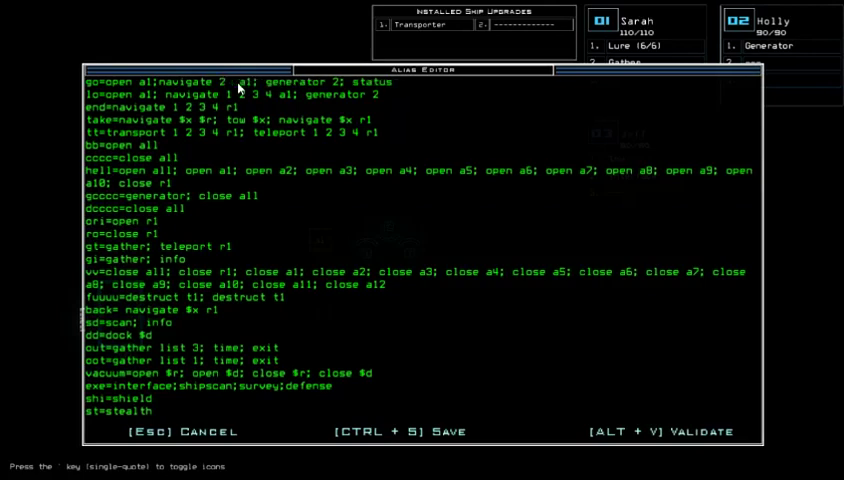
Step: Dismiss the Alias Editor without saving any changes
{"action": "key", "text": "Escape"}
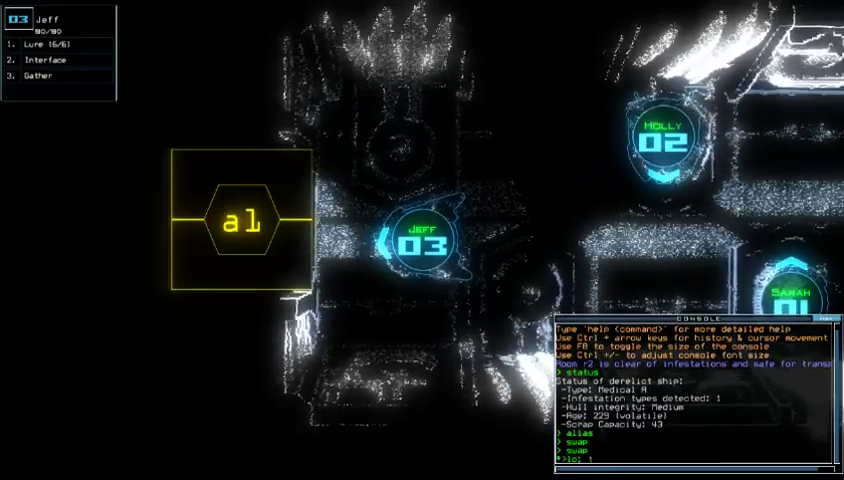
Step: Enter 'transport 2 3 r2' to move drones 2 and 3 into room r2
{"action": "type", "text": "transport 2 3 r2"}
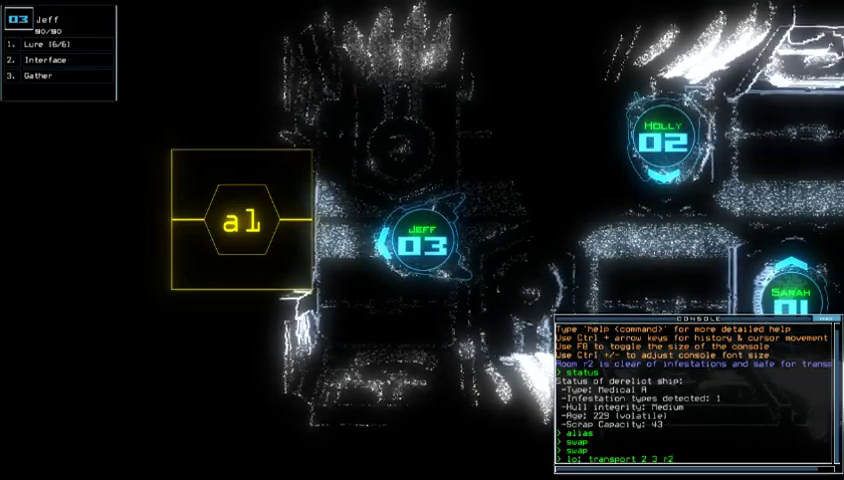
{"action": "key", "text": "Return"}
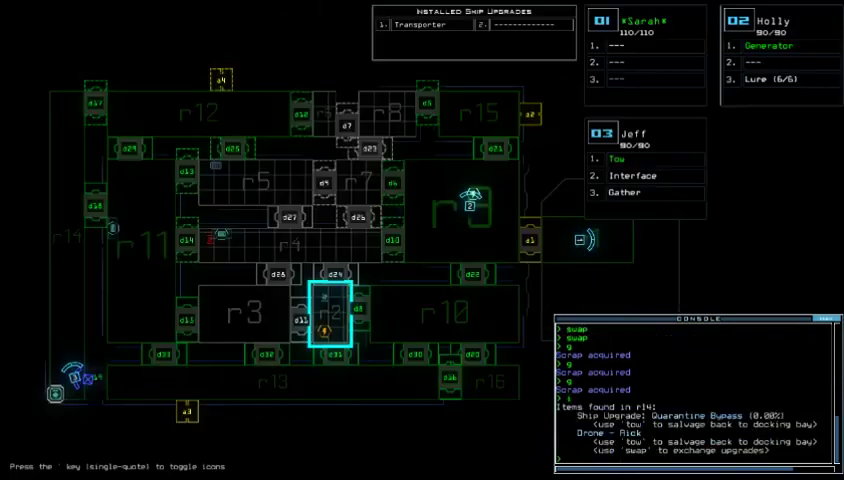
Step: Run 'dd a2' to work the a2 door on the way back to the docking bay
{"action": "type", "text": "dd a2"}
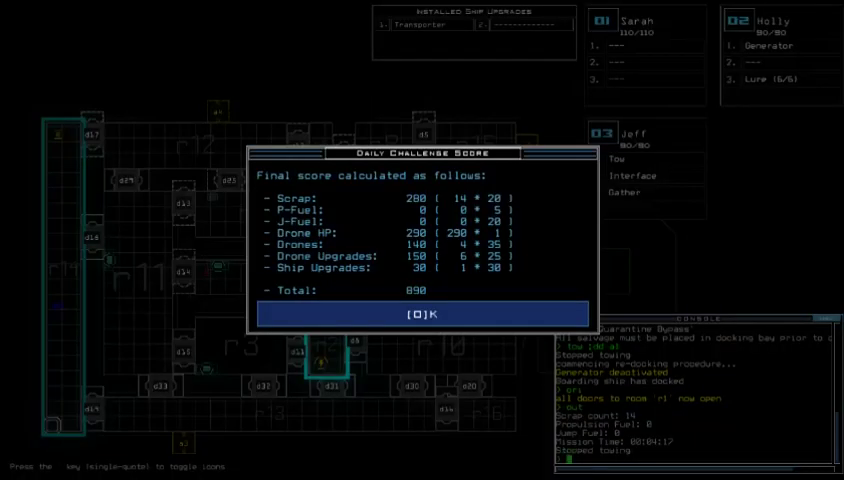
{"action": "mouse_move", "coordinate": [471, 297]}
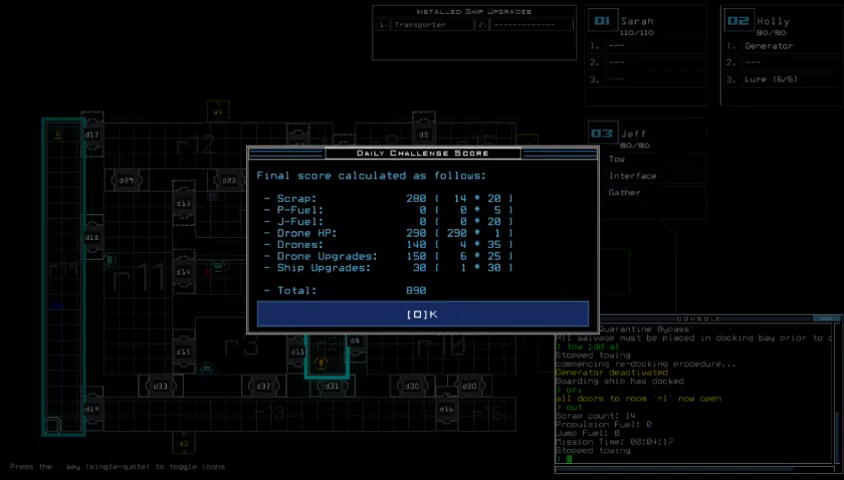
Step: Accept the 890 Daily Challenge score to display the daily leaderboard
{"action": "left_click", "coordinate": [423, 313]}
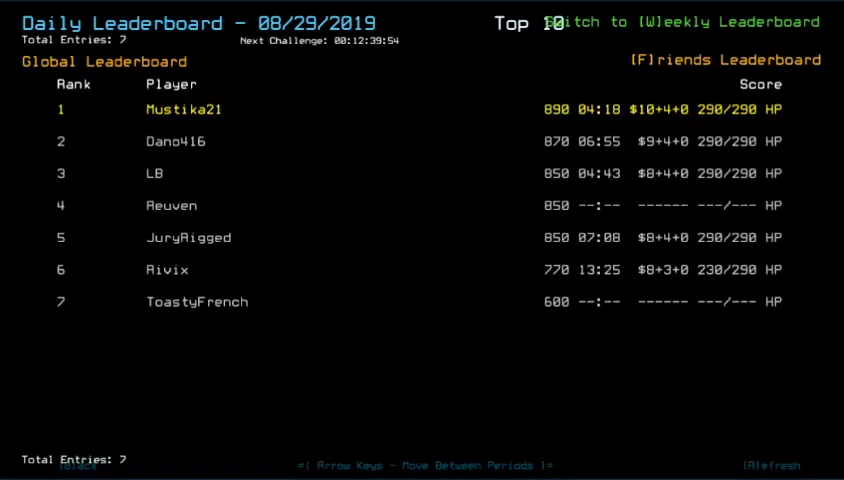